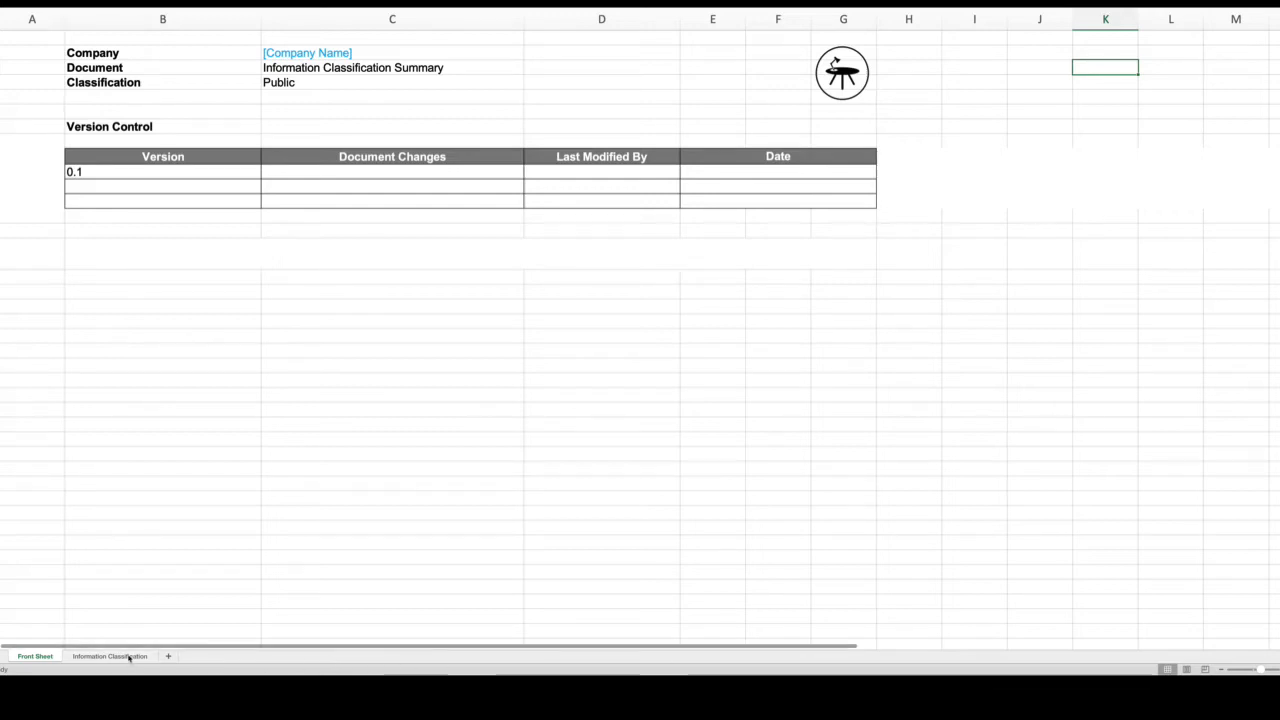
Show the Information Classification sheet with its Public, Internal and Confidential levels table.
{"action": "left_click", "coordinate": [108, 656]}
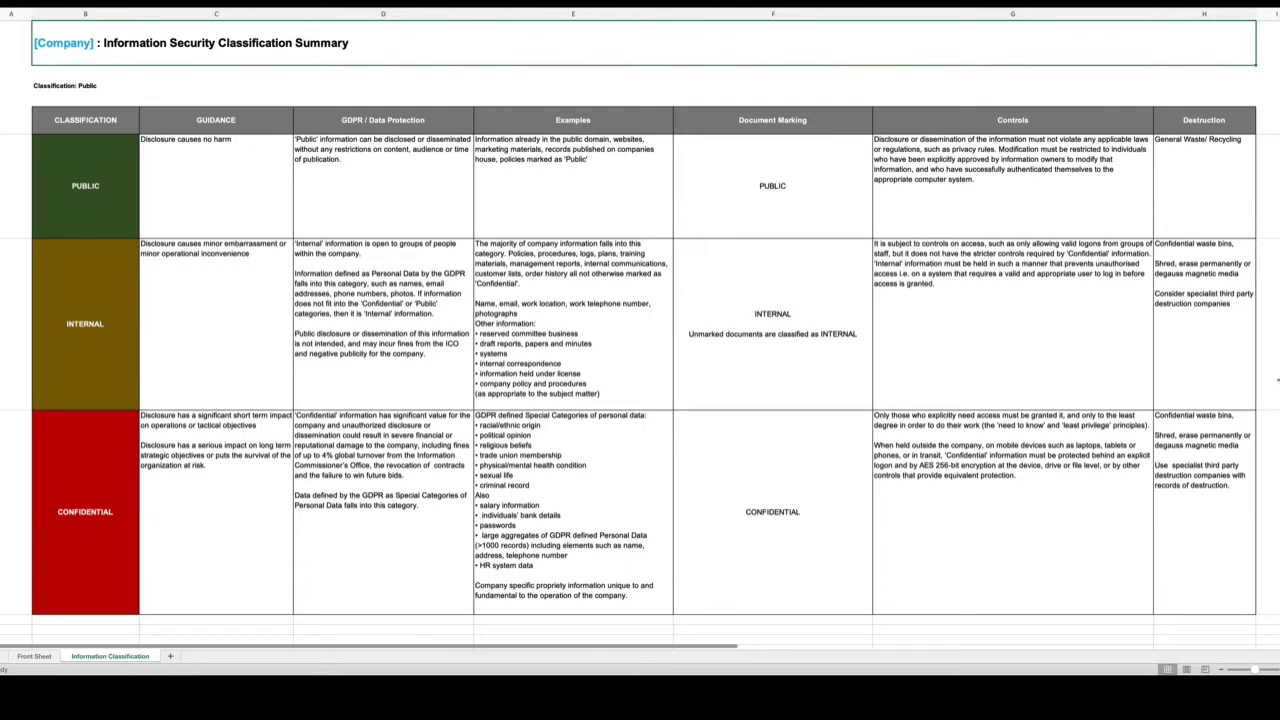